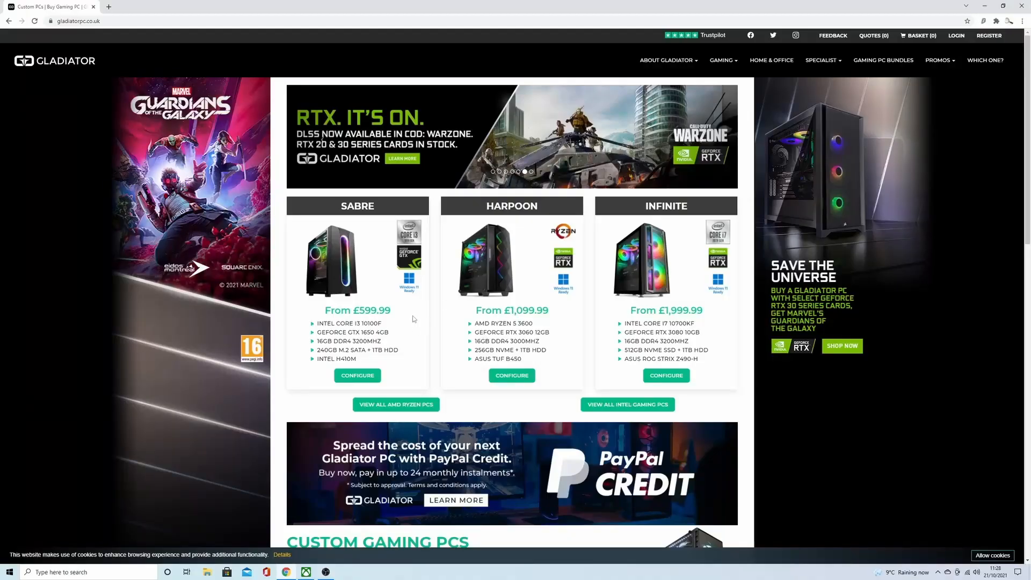
mouse_move(511, 375)
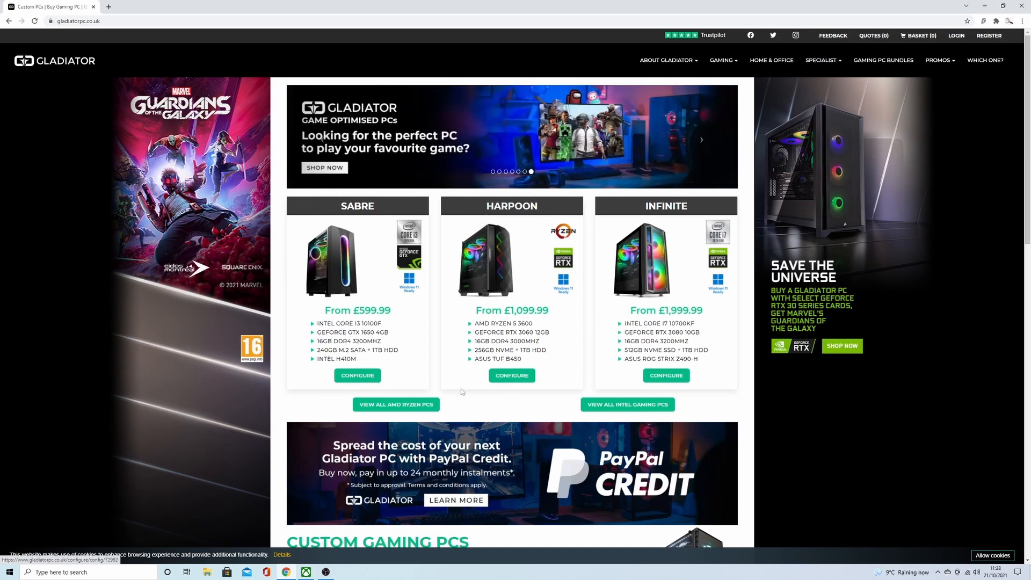
Open the £1,099.99 Harpoon configurator and scroll past the default specifications to Core Components.
click(511, 375)
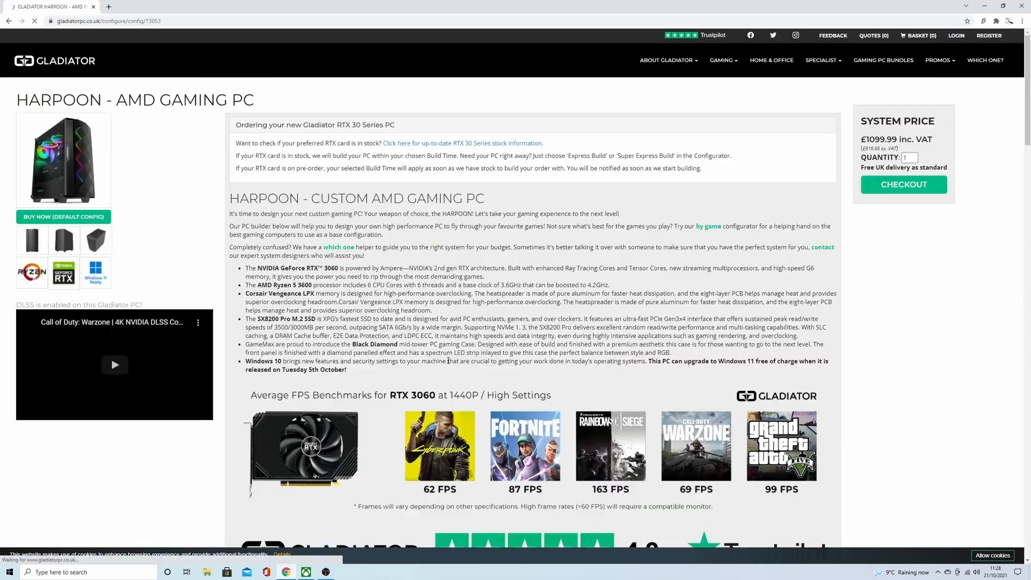
scroll(down, 3)
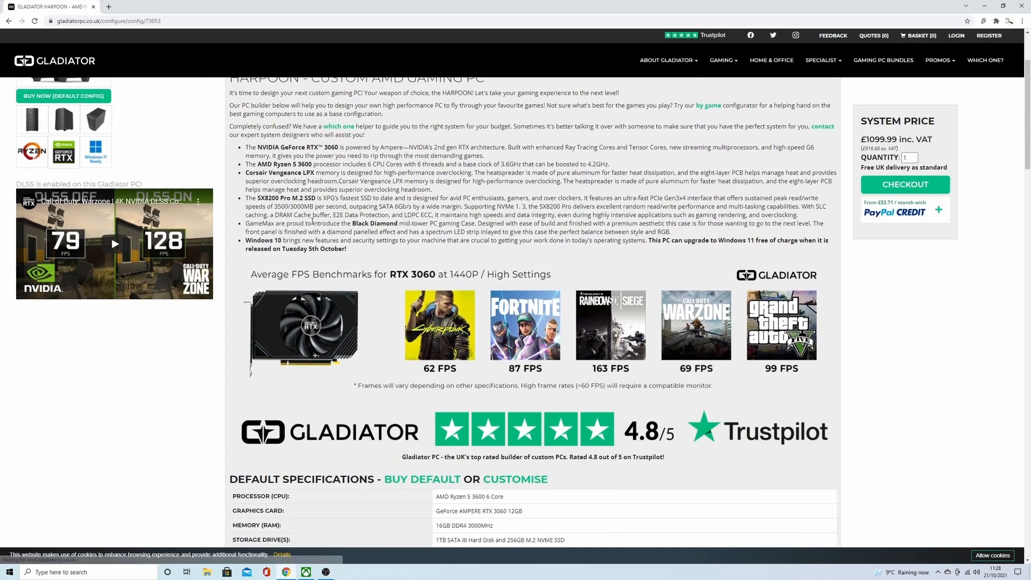
scroll(down, 3)
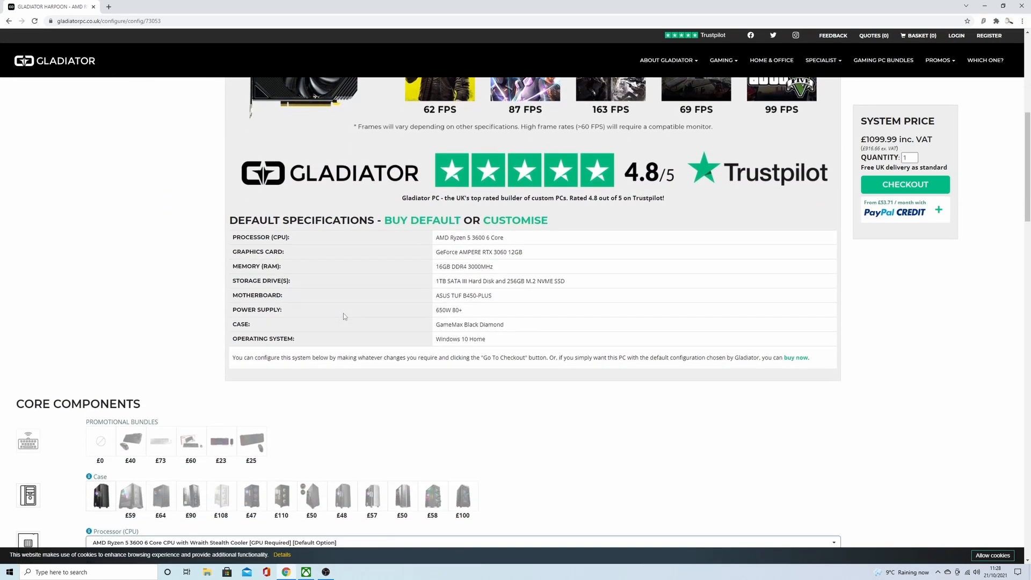
scroll(down, 3)
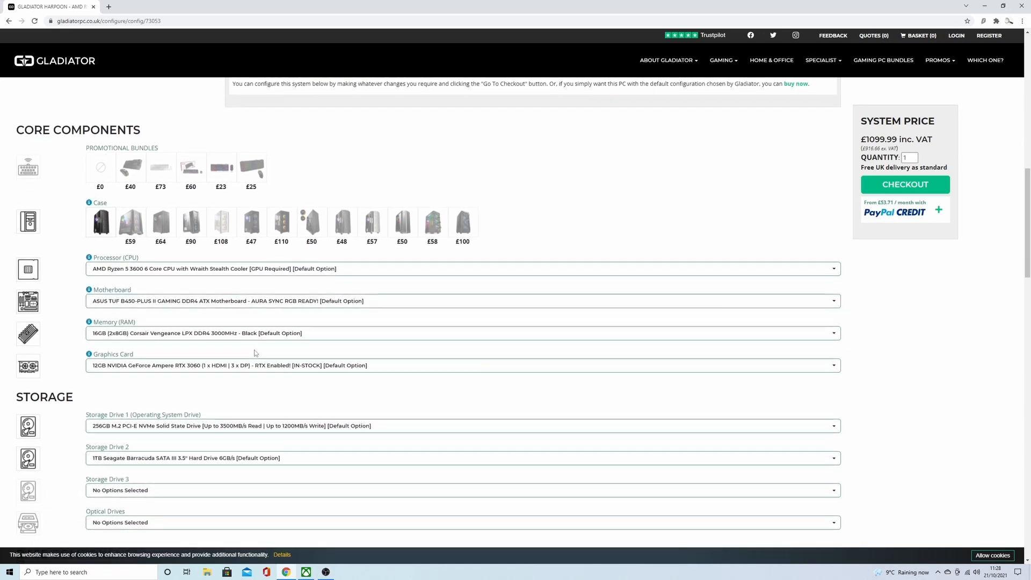
Scroll down through all the Harpoon Graphics Card options.
scroll(down, 3)
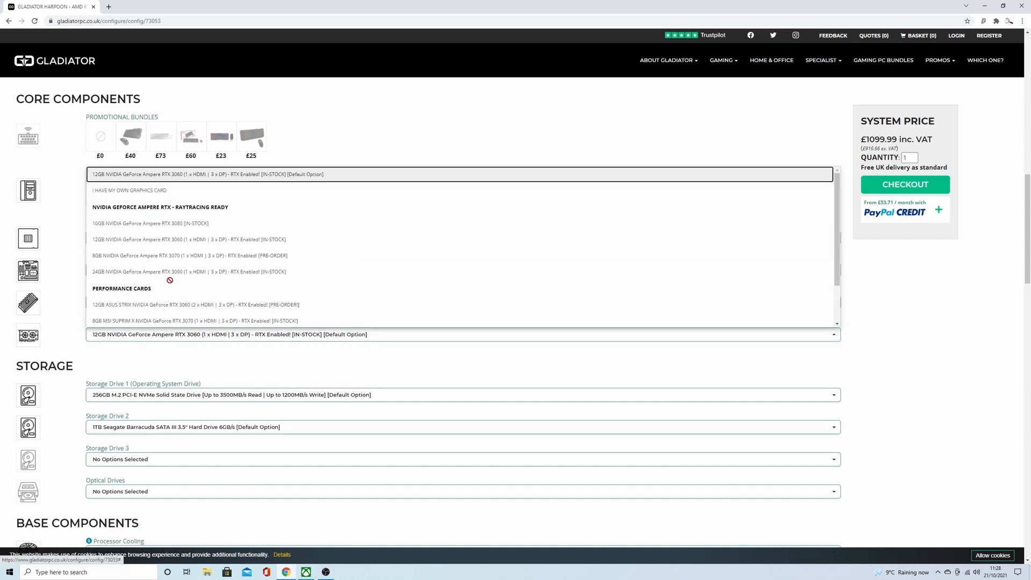
scroll(down, 3)
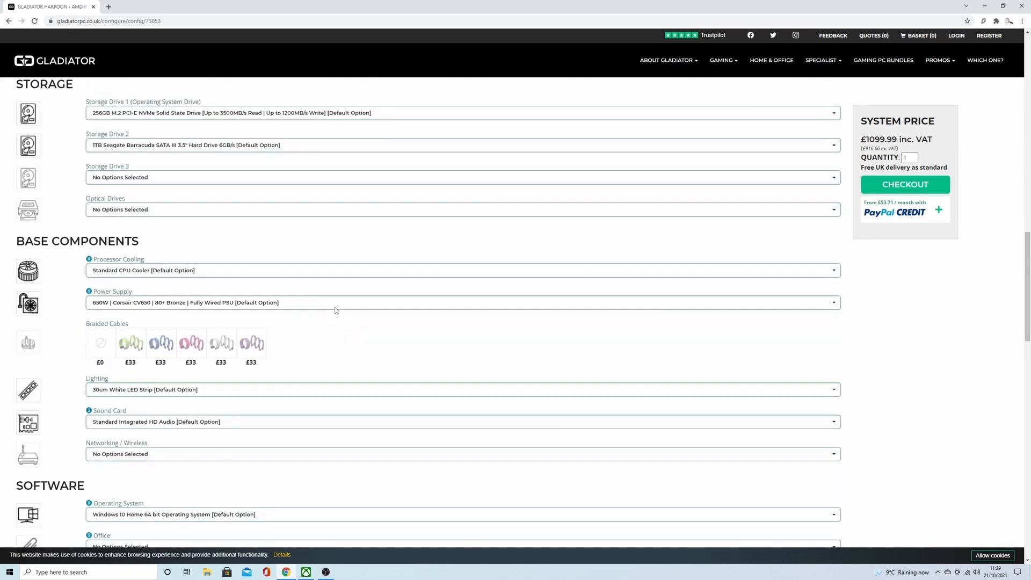
scroll(down, 3)
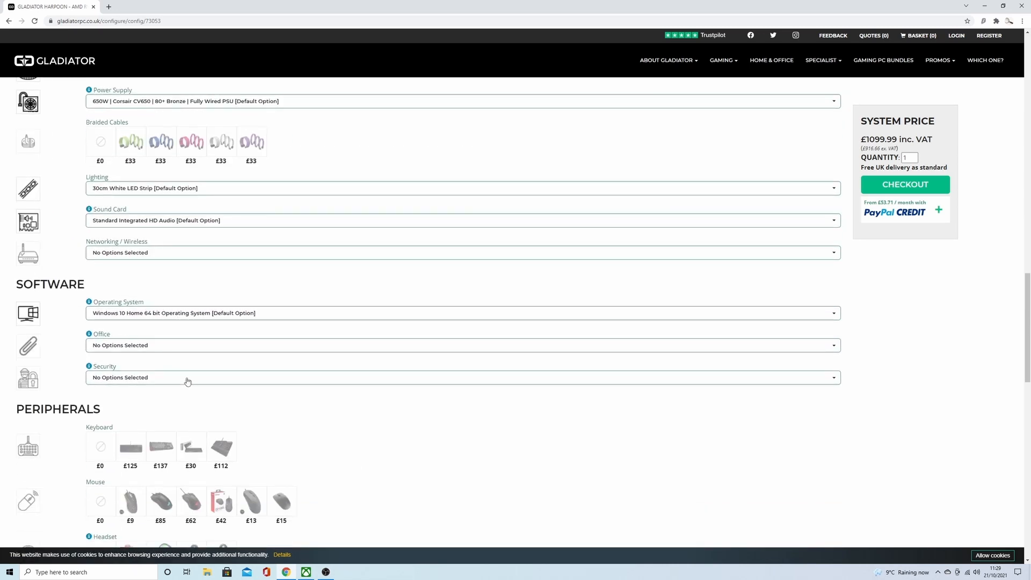
scroll(down, 3)
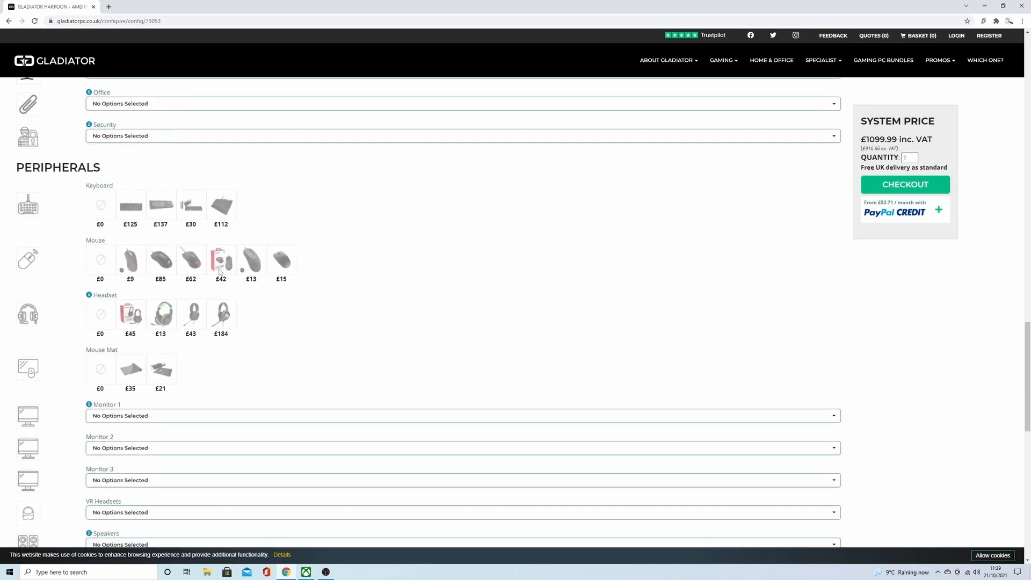
scroll(down, 3)
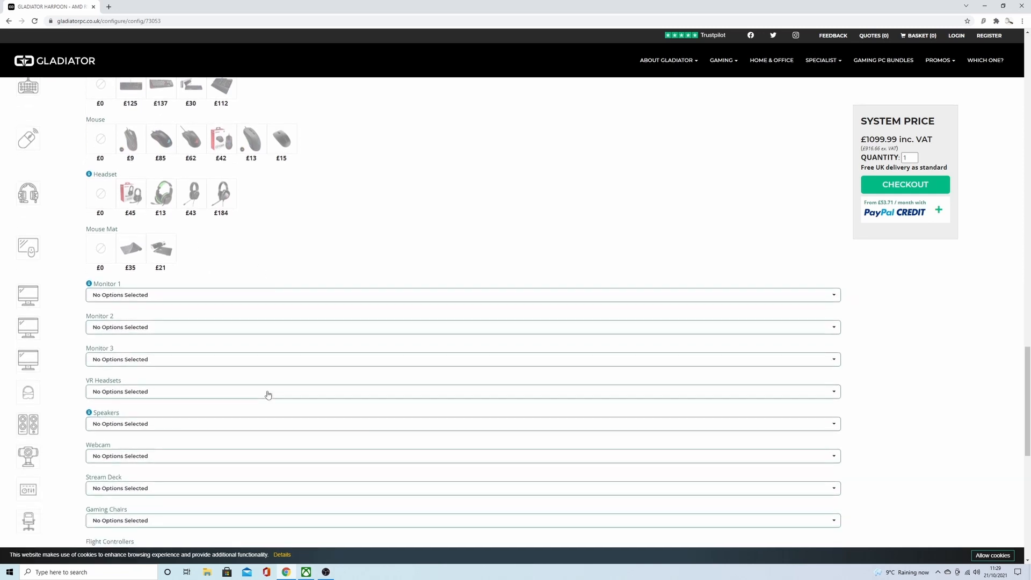
scroll(down, 3)
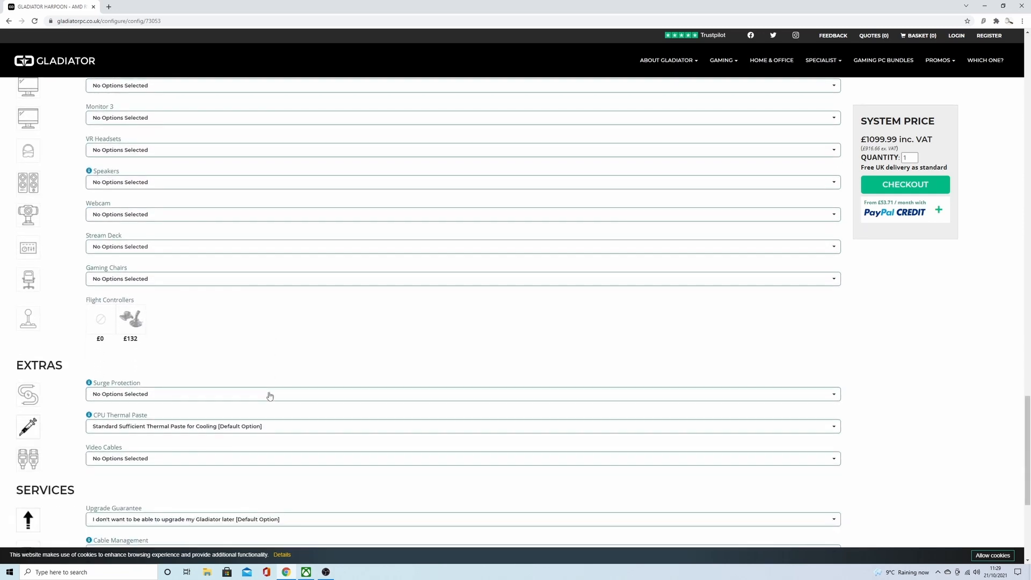
scroll(down, 3)
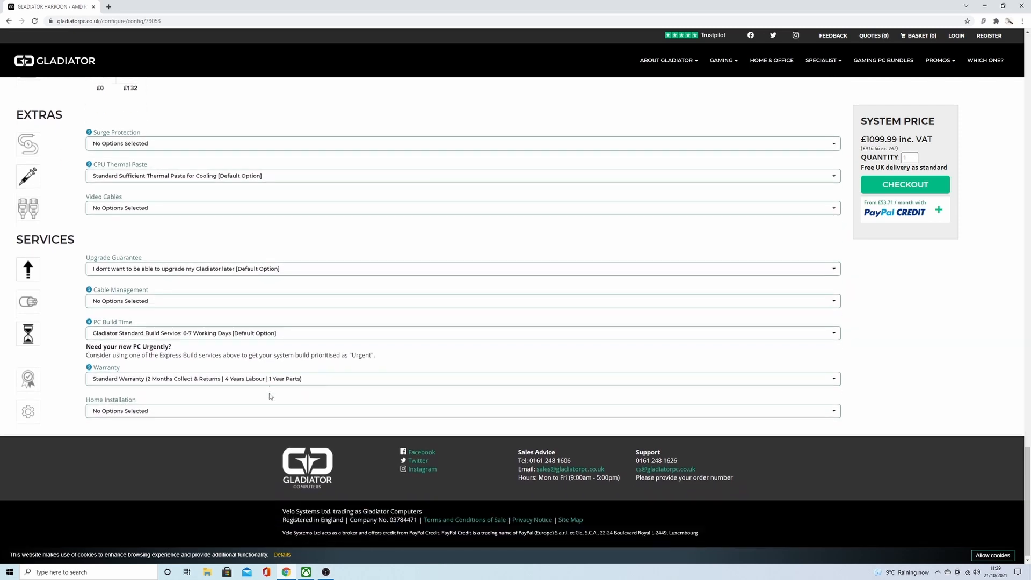
Scroll back up, return to the Gladiator home page, and open About Gladiator.
scroll(up, 3)
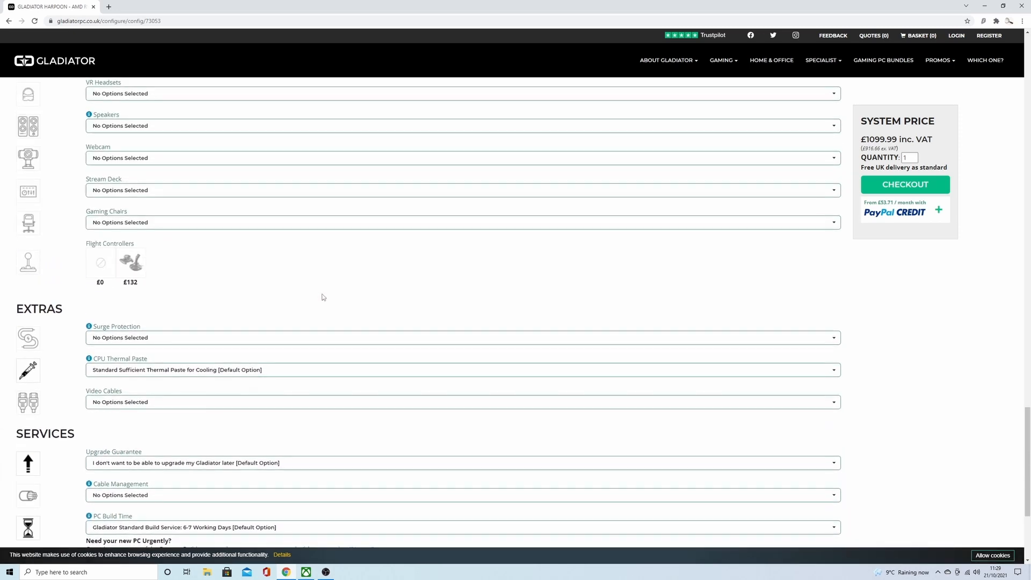
scroll(up, 3)
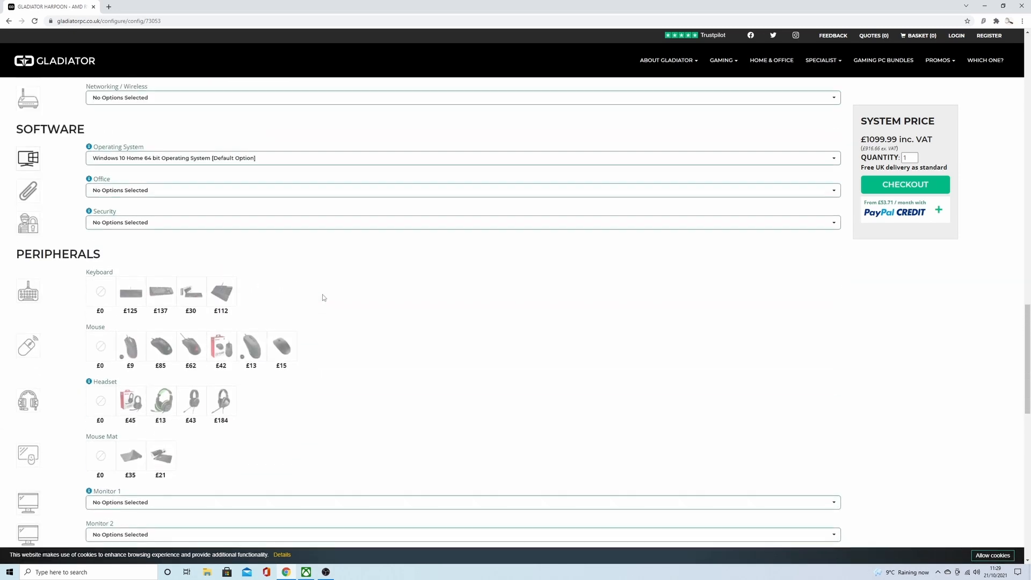
scroll(up, 3)
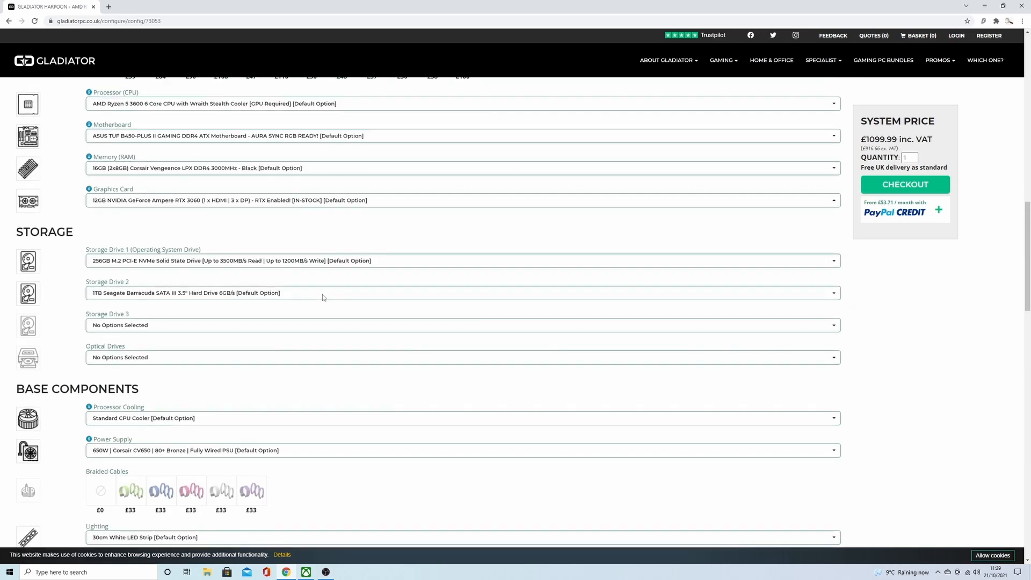
scroll(up, 3)
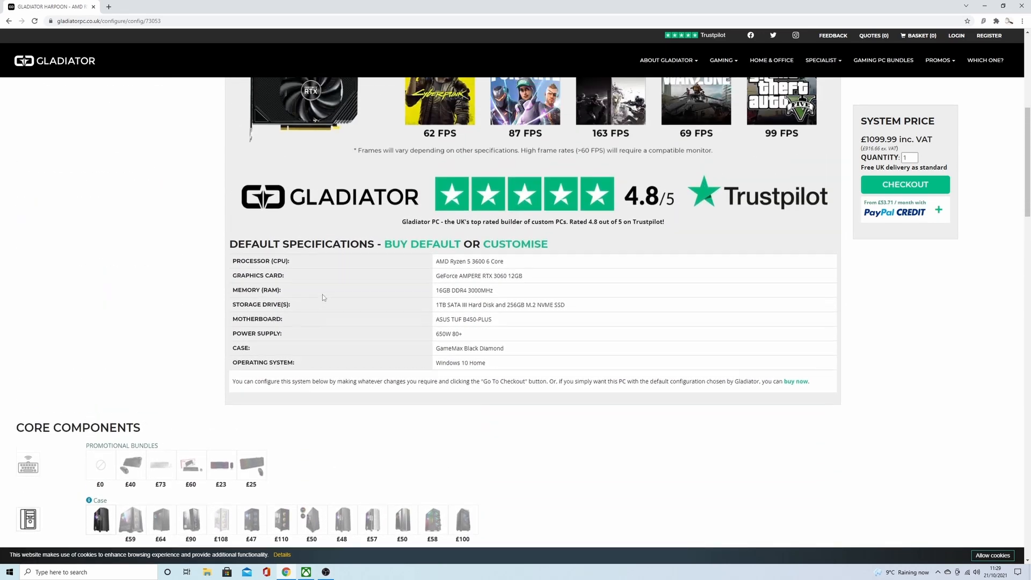
scroll(up, 3)
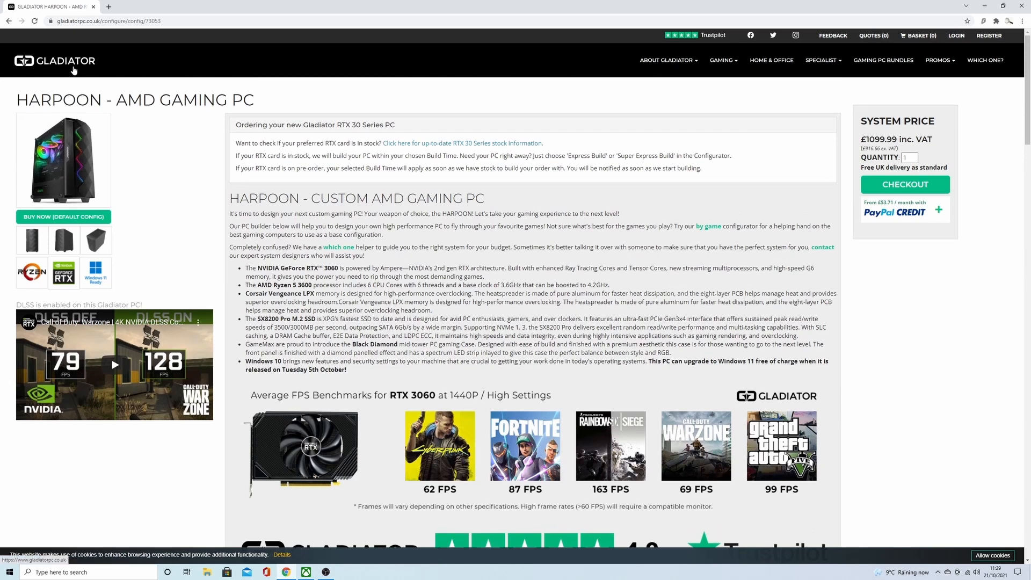
click(55, 61)
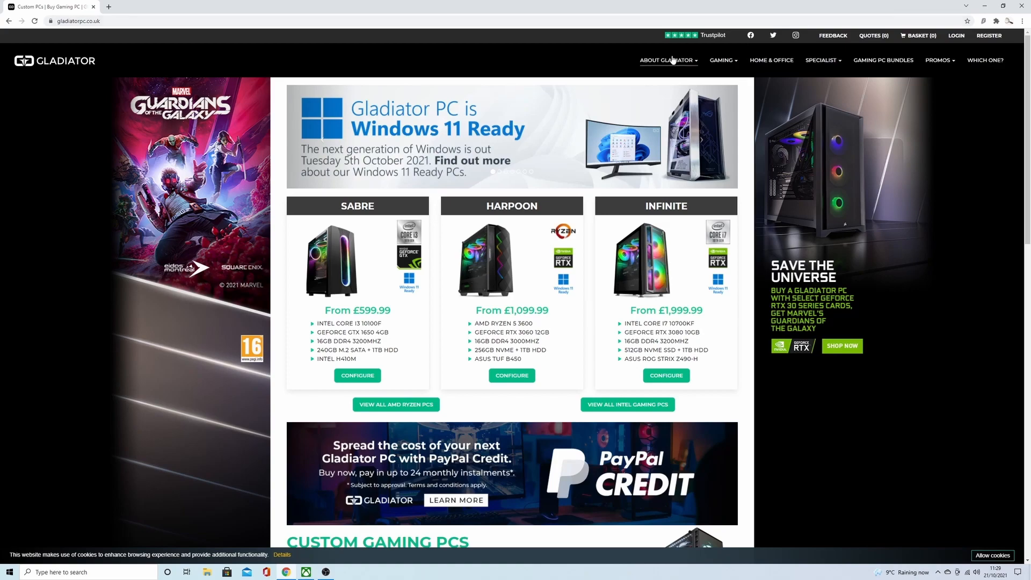
click(666, 59)
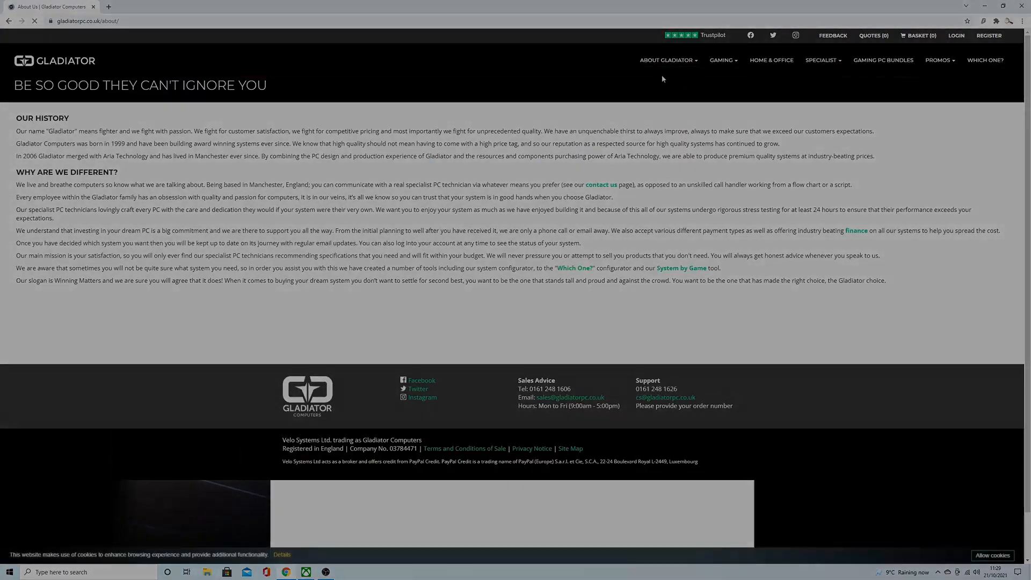